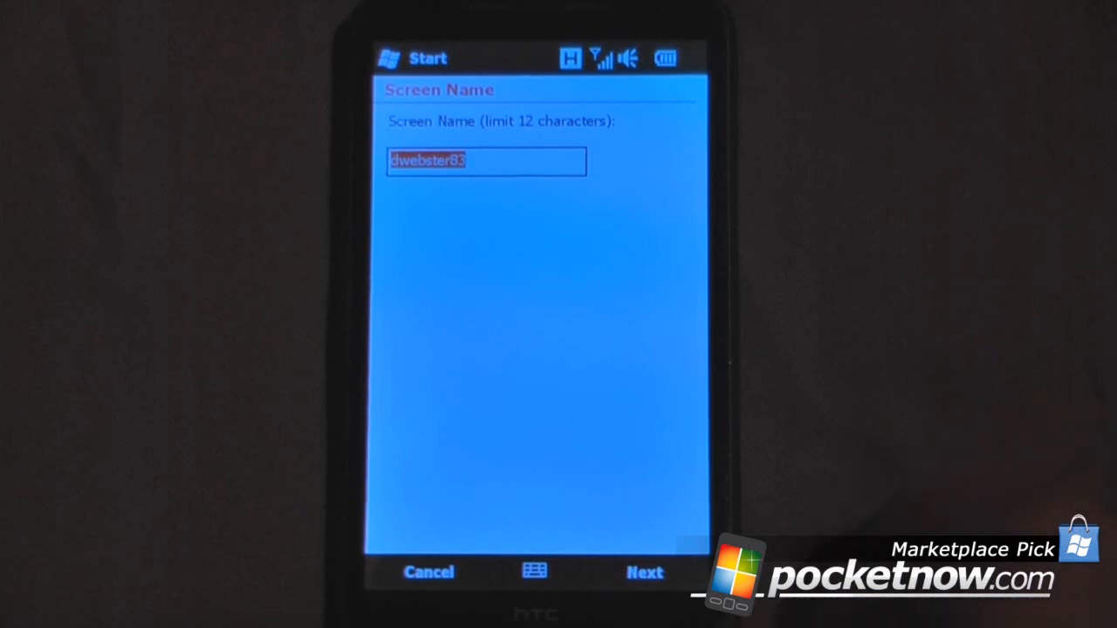
Keep the entered screen name and advance to the GPS settings step.
click(644, 571)
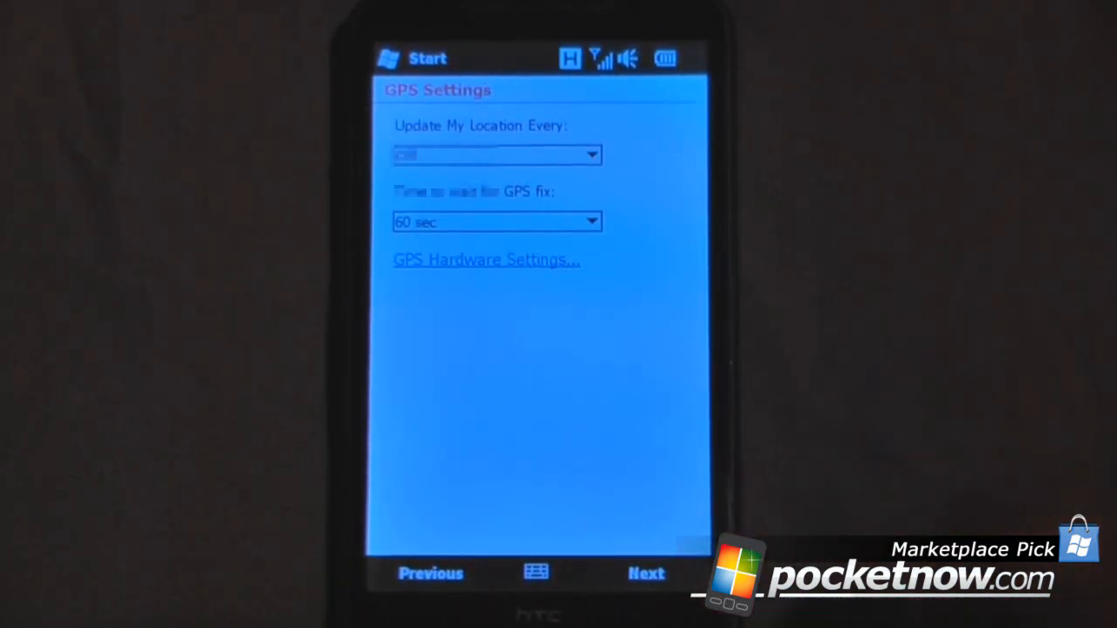
Set Update My Location Every to Off and continue to Social Networks.
click(493, 155)
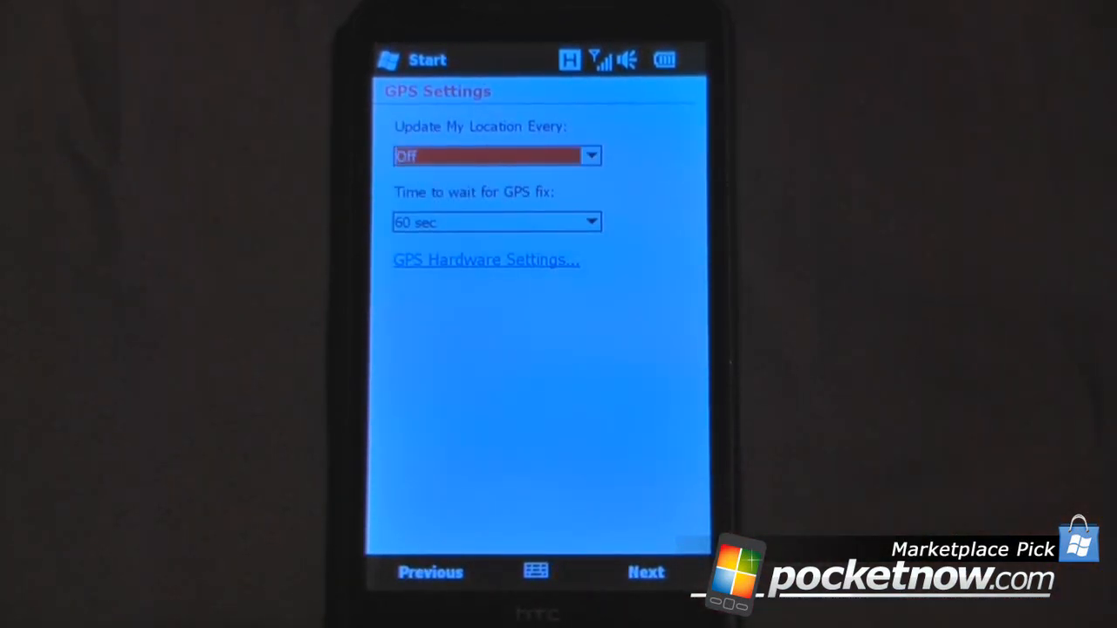
click(591, 155)
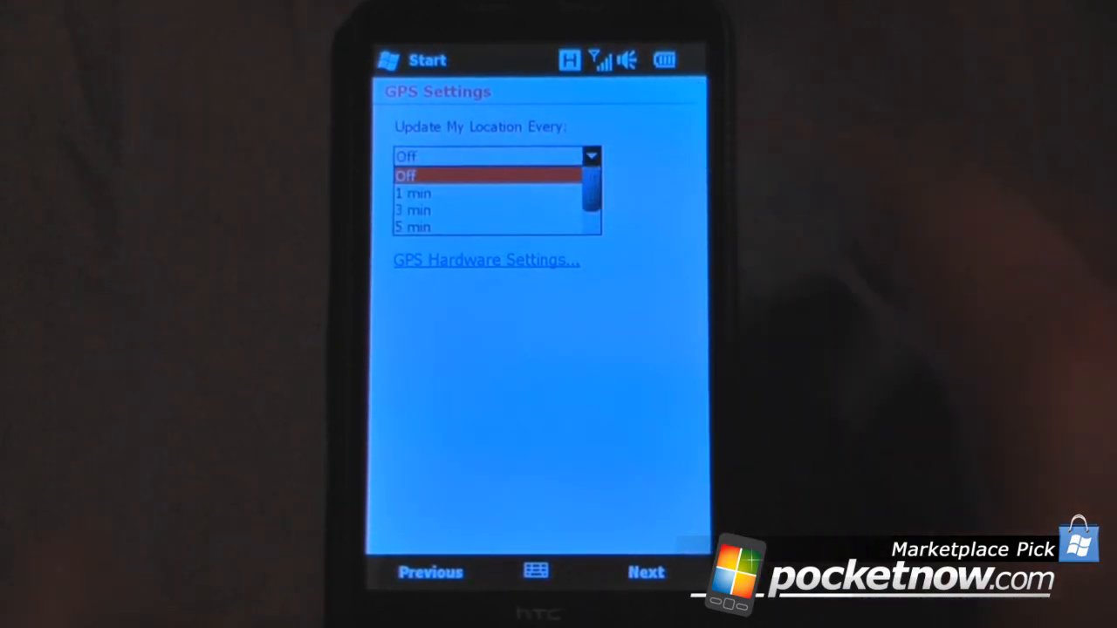
click(406, 175)
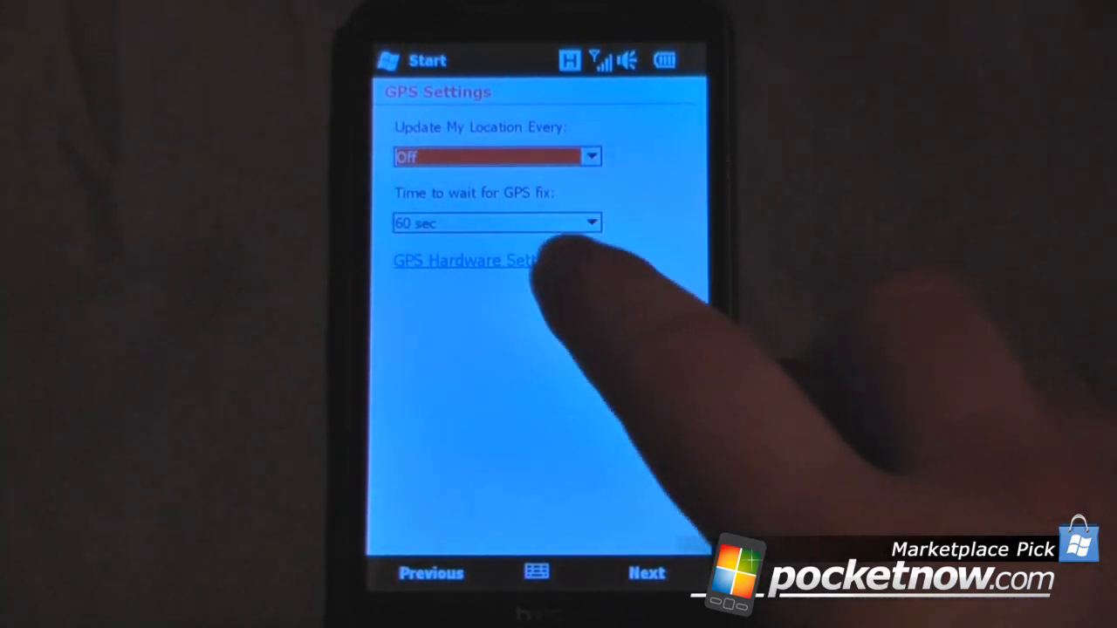
click(466, 260)
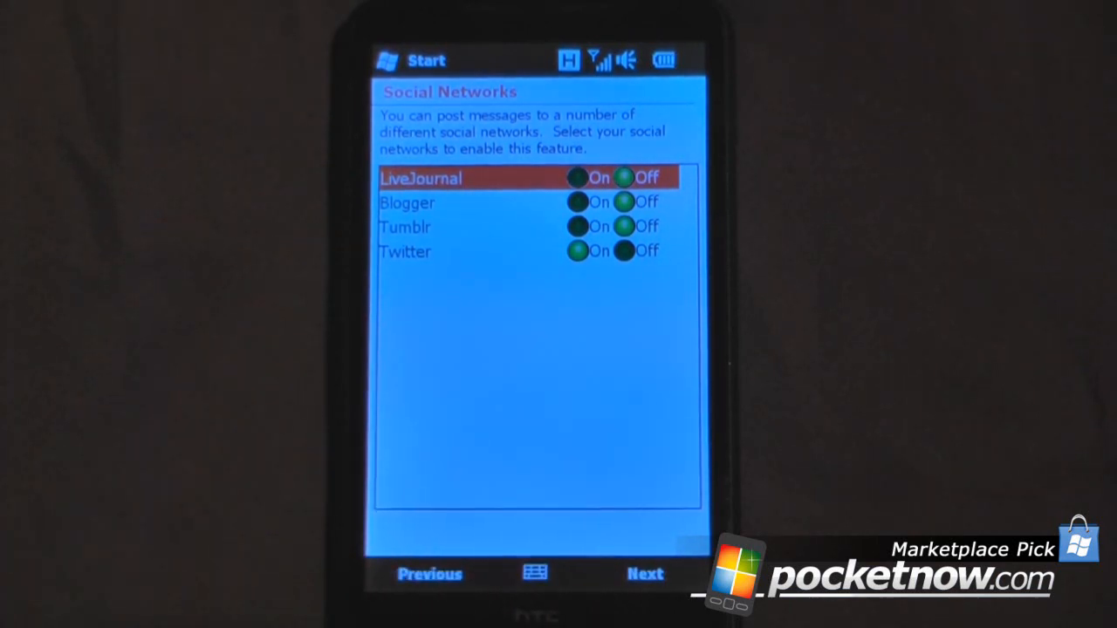
Skip Social Networks and set the New zhiing alert to None.
click(644, 574)
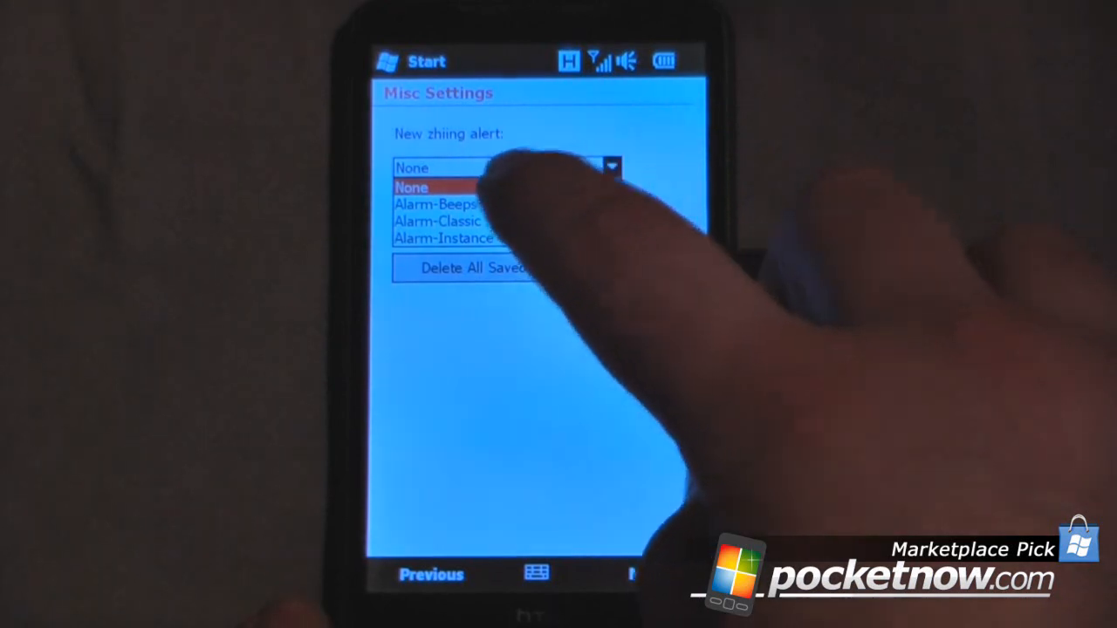
click(436, 221)
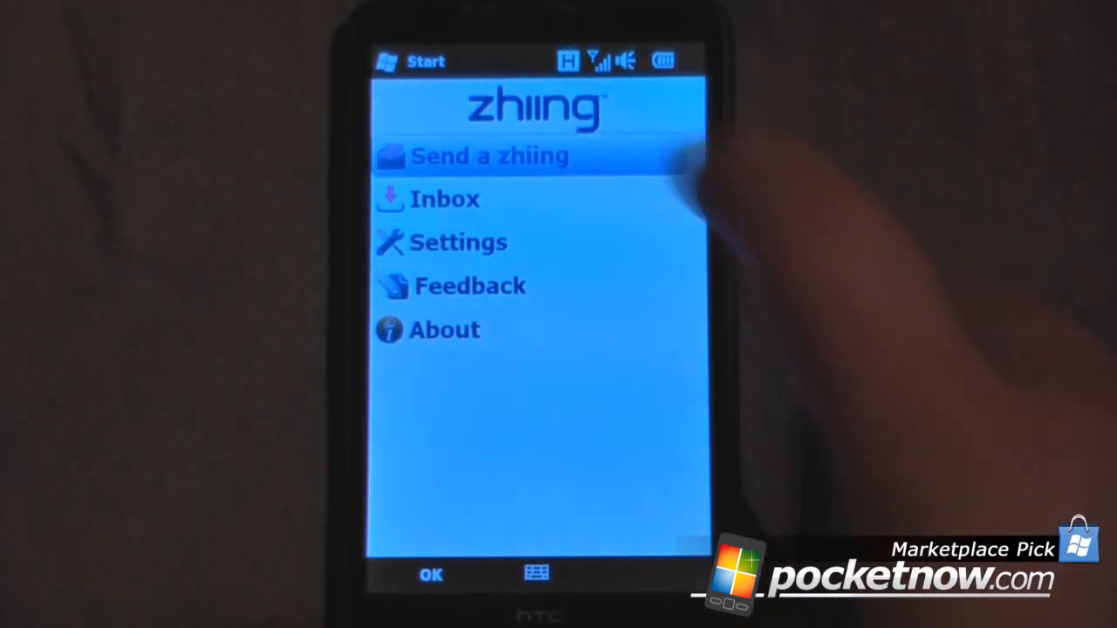
Send a zhiing with the text 'te' to Me, then open the Inbox.
click(488, 155)
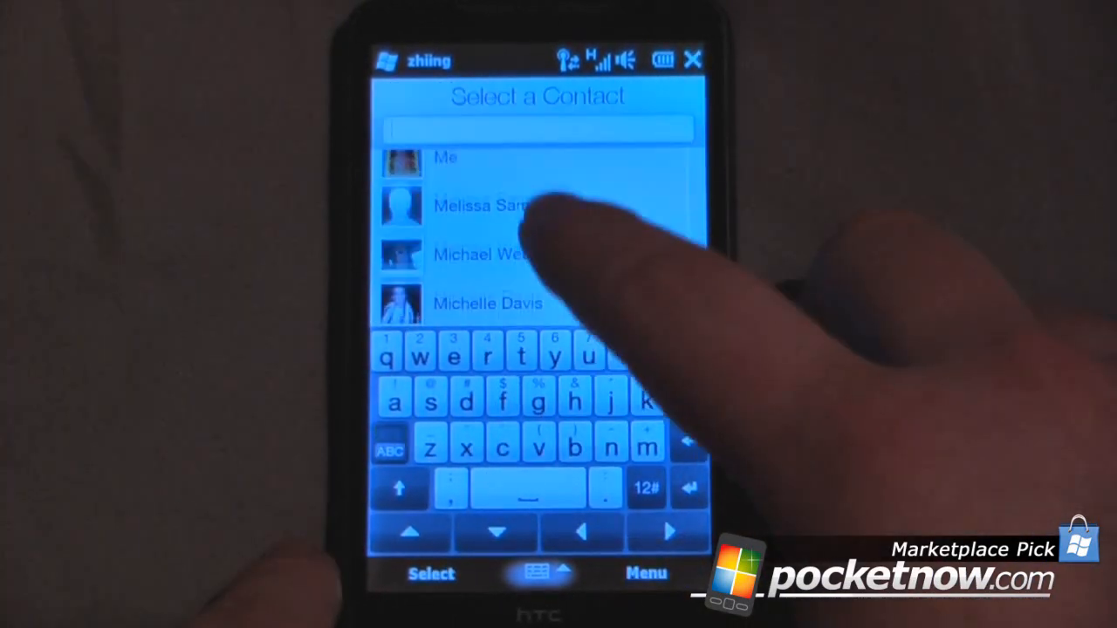
click(445, 158)
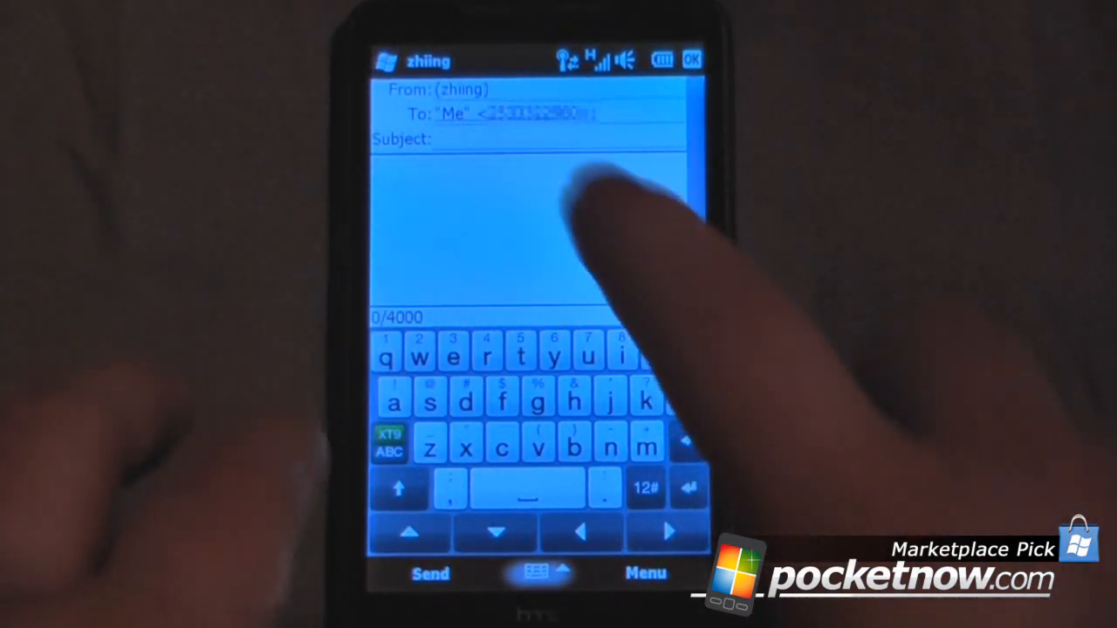
text(te)
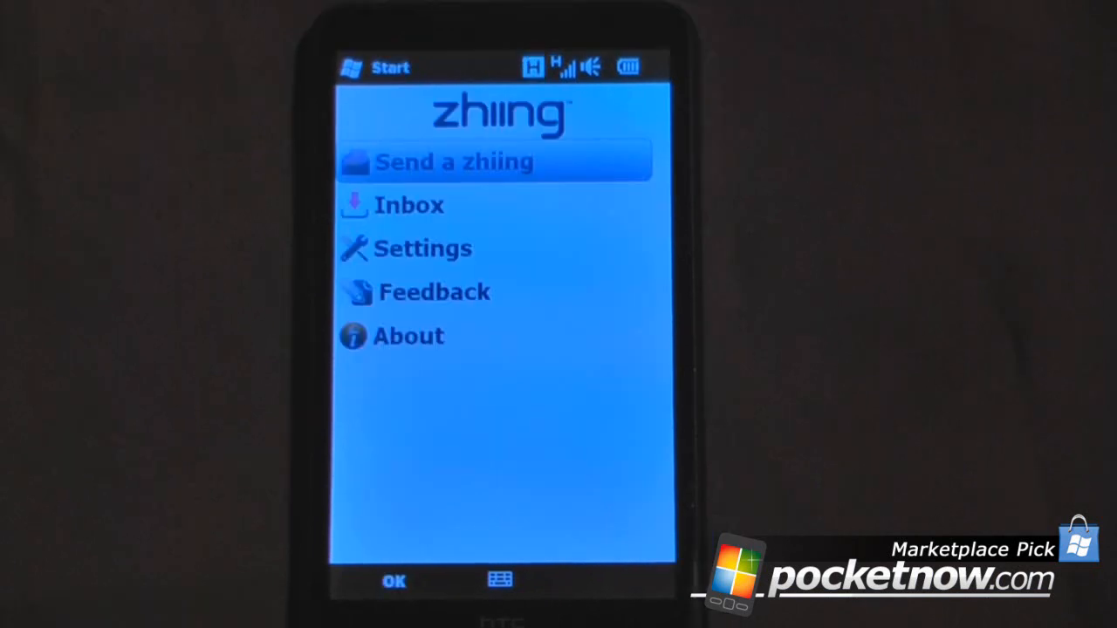
click(409, 204)
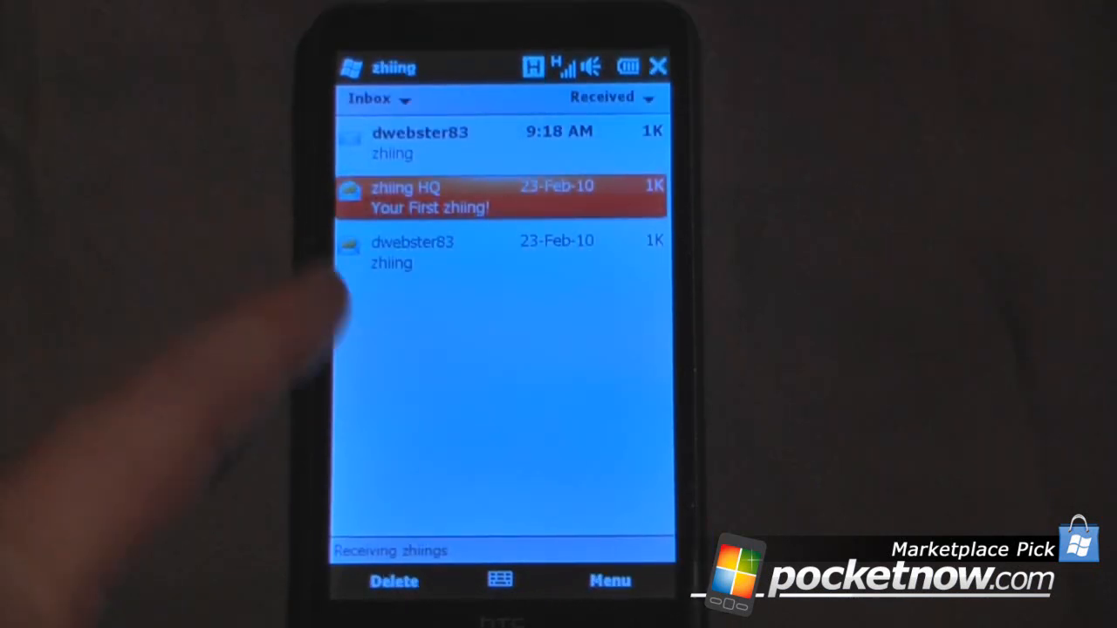